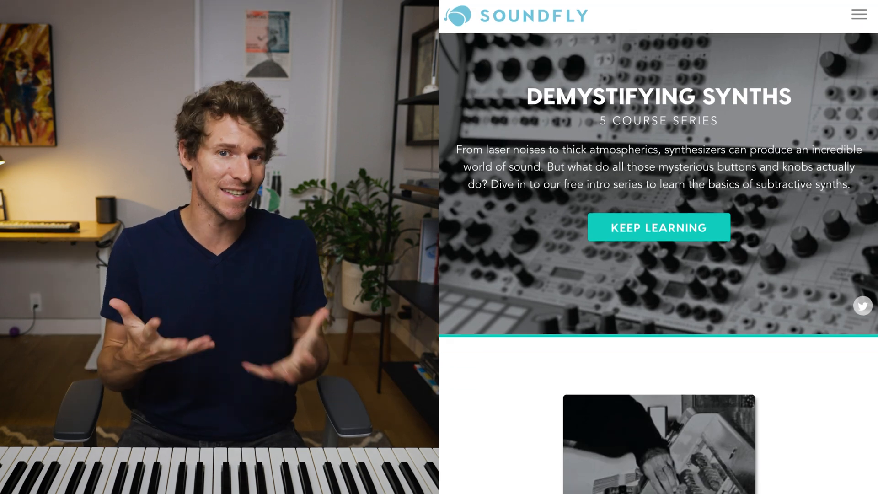
{"action": "scroll", "scroll_direction": "down", "scroll_amount": 3}
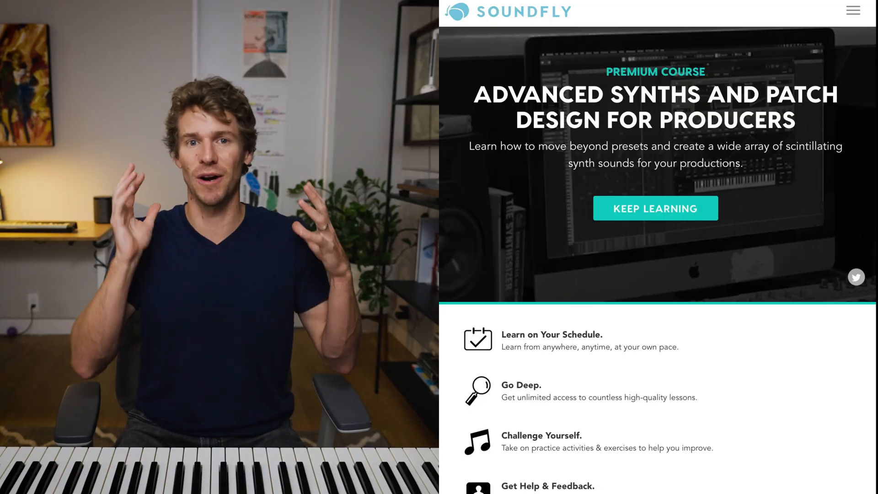